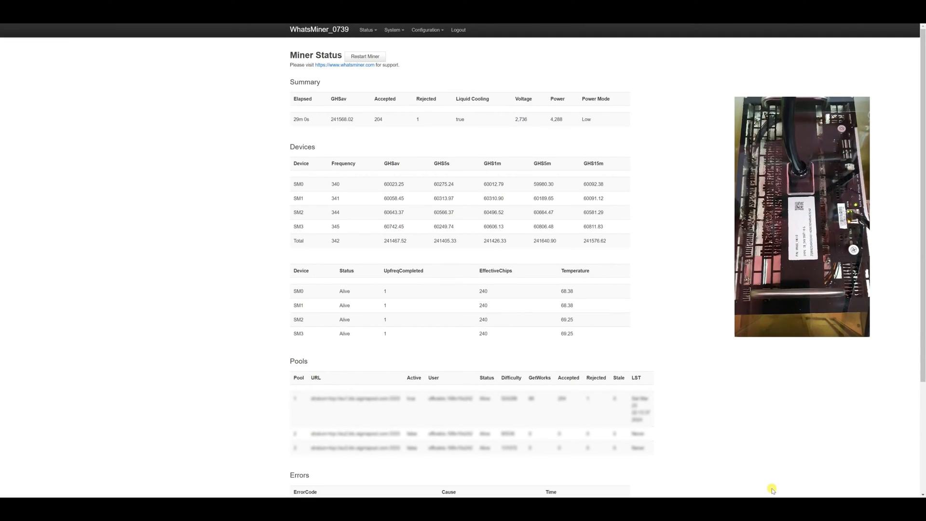
{"action": "mouse_move", "coordinate": [714, 270]}
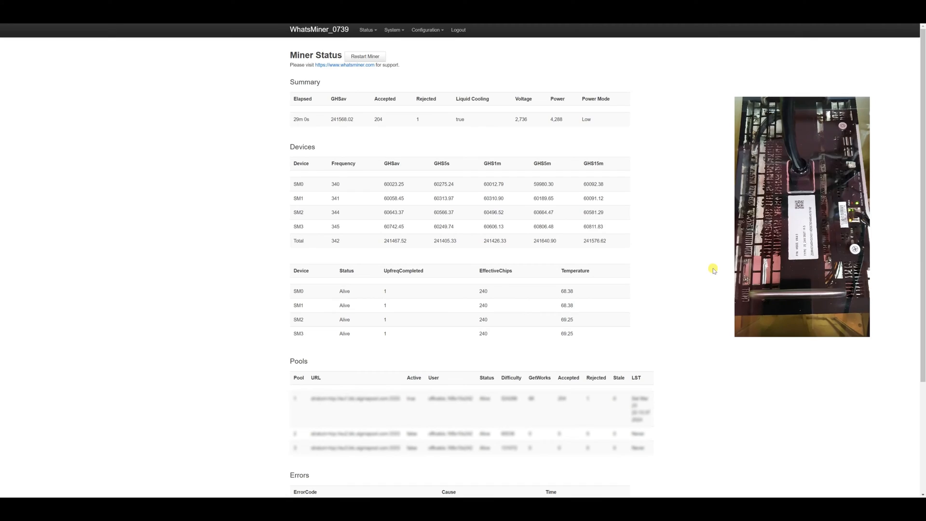
Step: Expand the Status menu to list the available status pages
{"action": "left_click", "coordinate": [366, 30]}
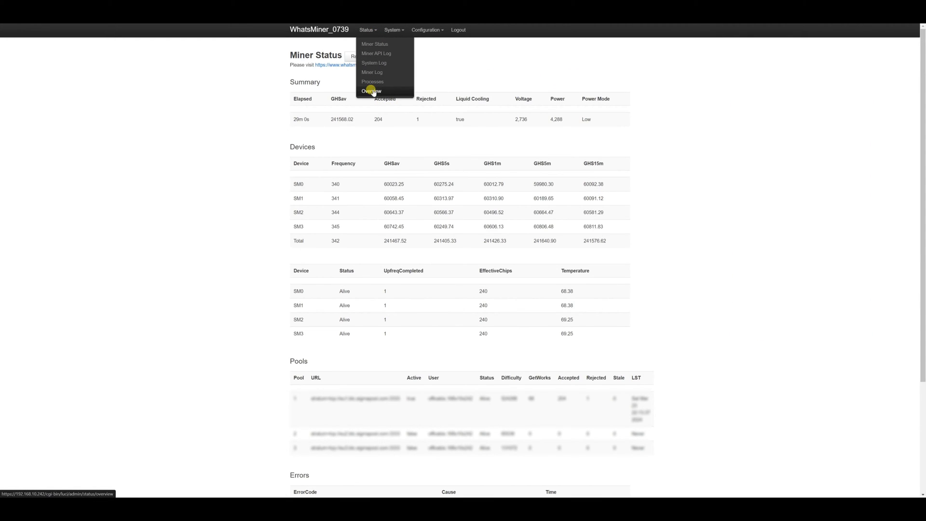
Step: Show the Status overview and inspect the M66S_VK40 model name and hardware info entries
{"action": "left_click", "coordinate": [371, 91]}
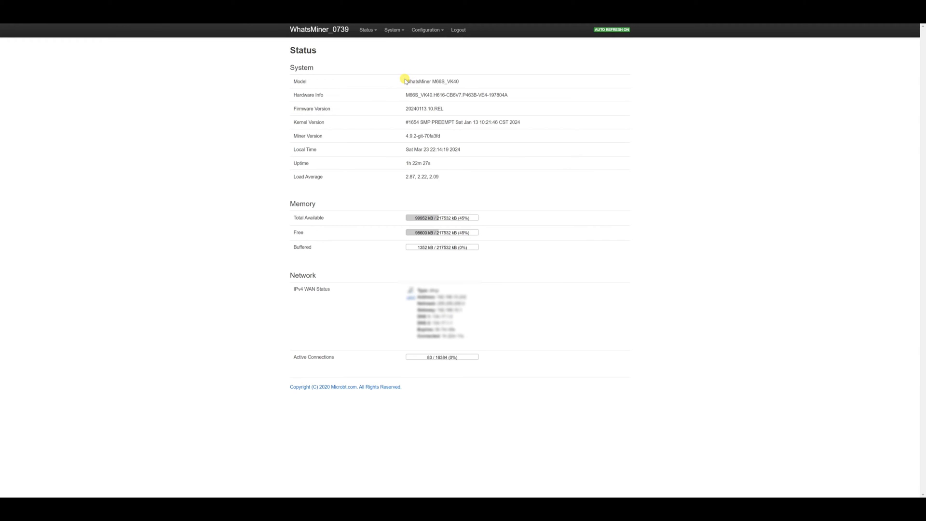
{"action": "double_click", "coordinate": [434, 81]}
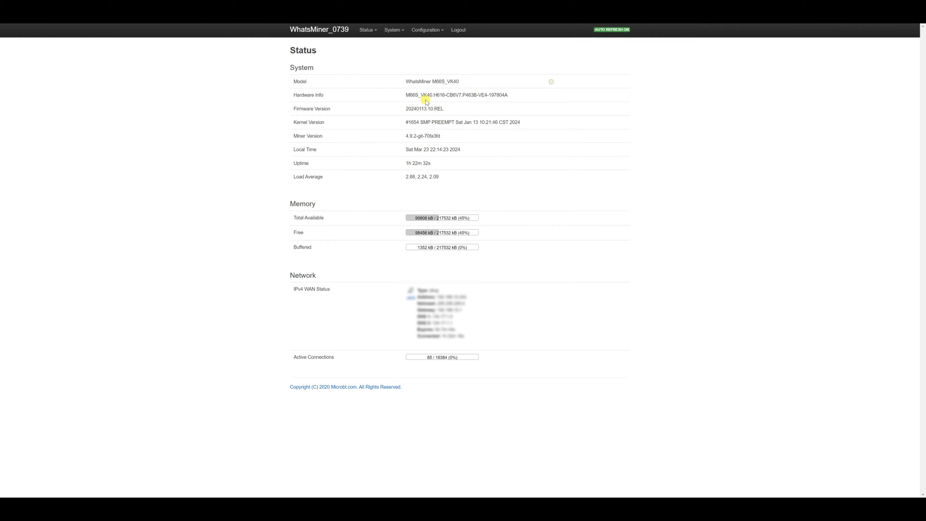
{"action": "double_click", "coordinate": [440, 95]}
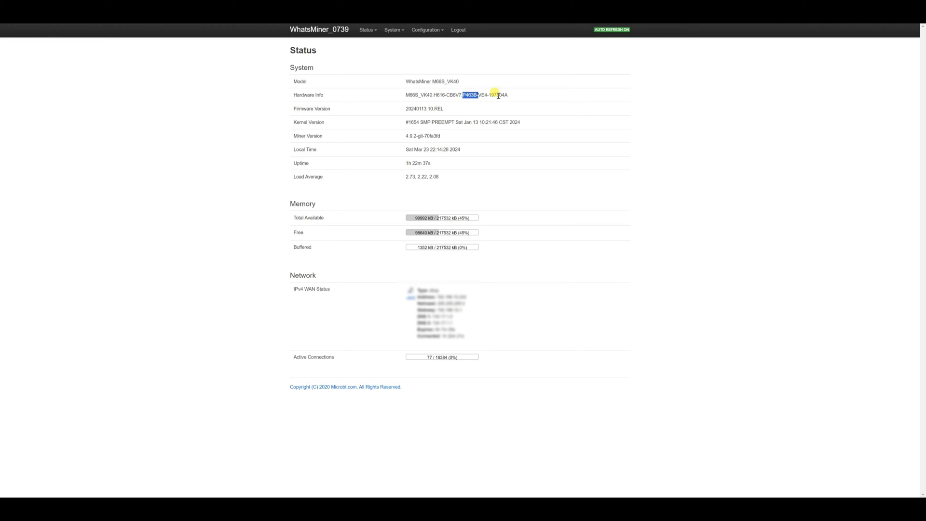
{"action": "mouse_move", "coordinate": [558, 99]}
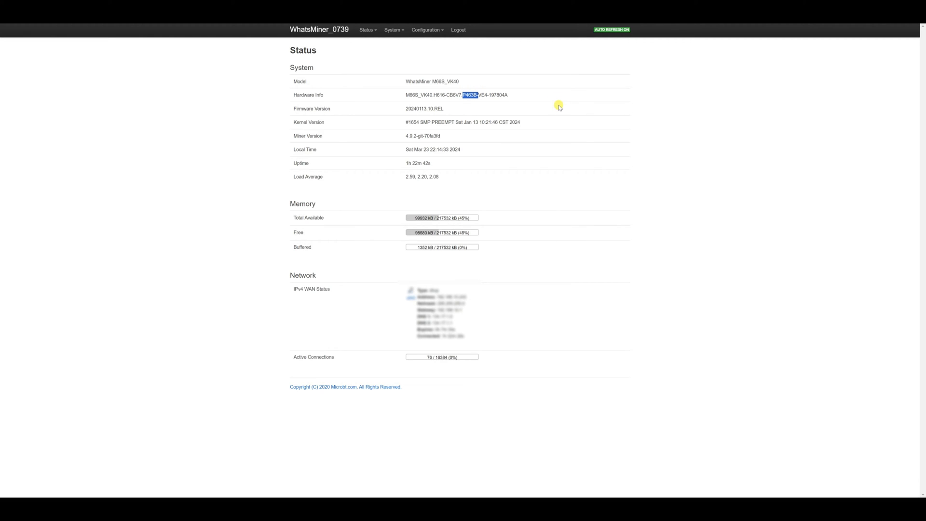
{"action": "left_click", "coordinate": [367, 30]}
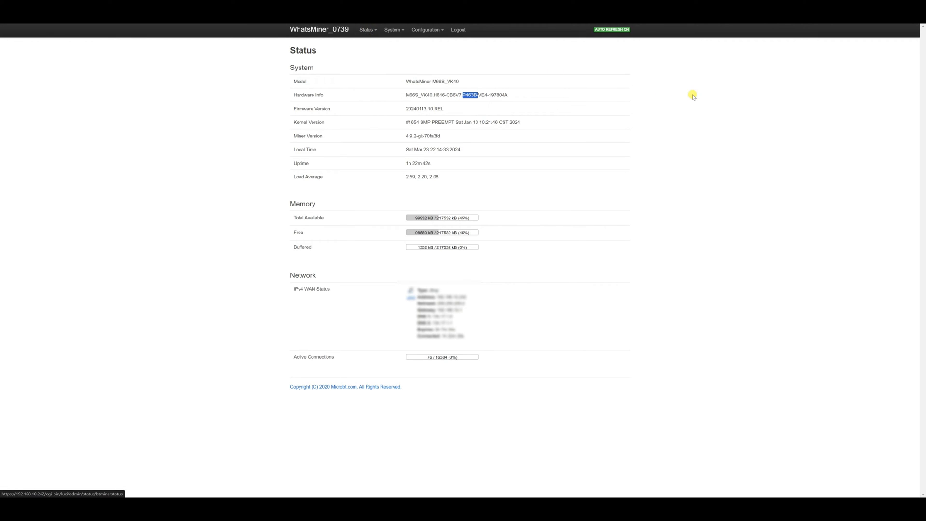
Step: Return to Miner Status and review the tables showing Low power mode at 4,297 W
{"action": "left_click", "coordinate": [365, 30]}
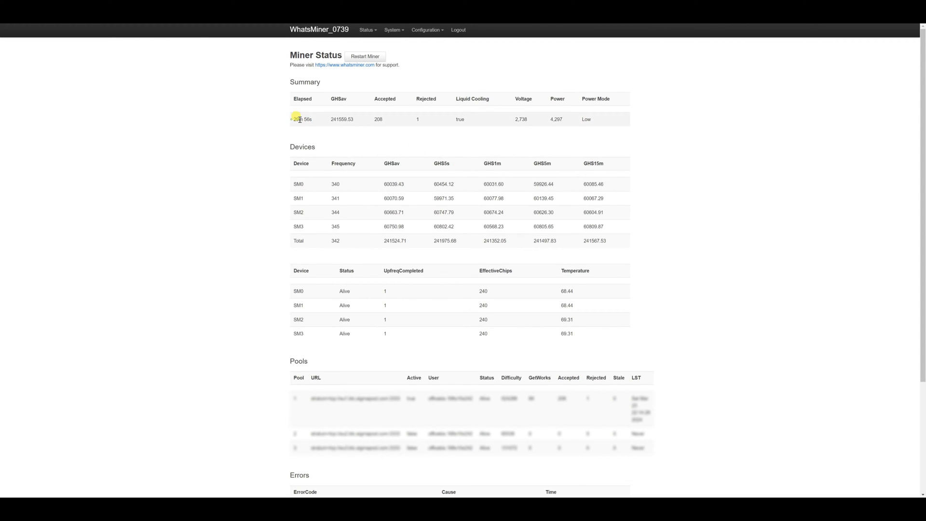
{"action": "double_click", "coordinate": [301, 120]}
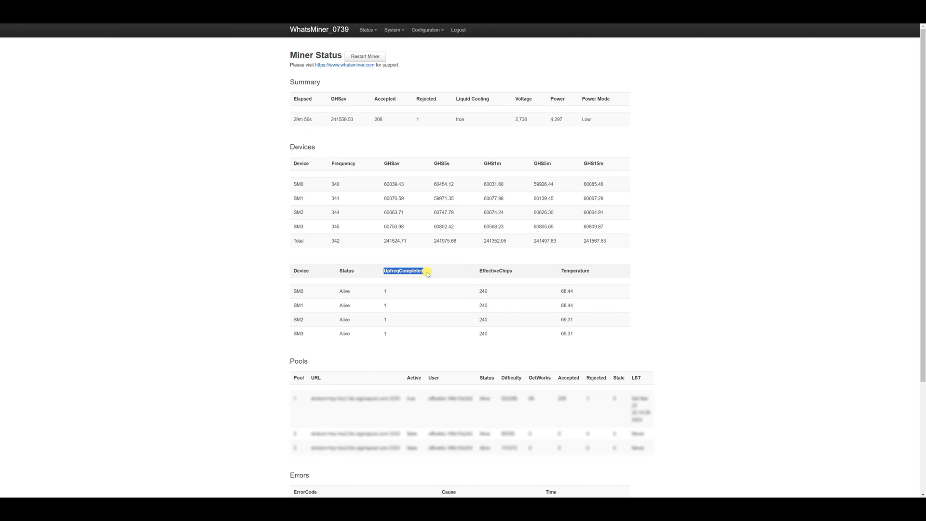
{"action": "mouse_move", "coordinate": [422, 295]}
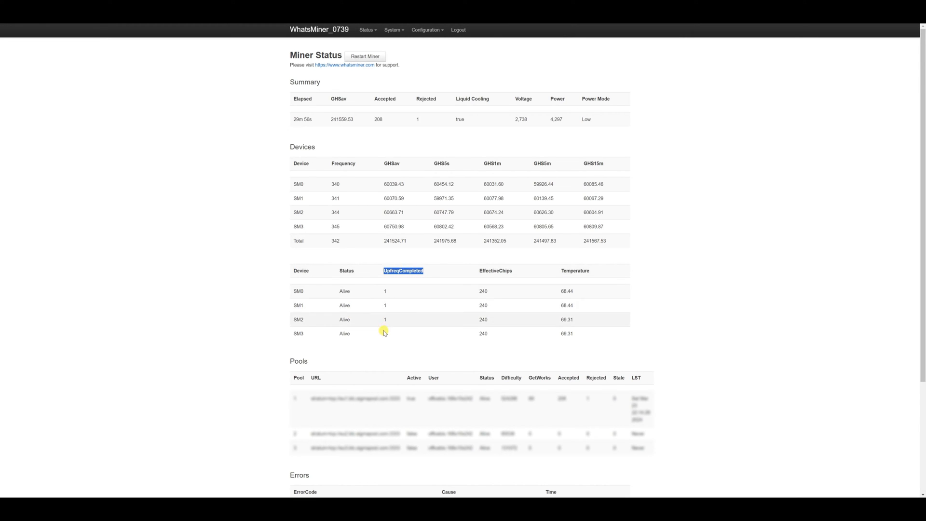
{"action": "mouse_move", "coordinate": [415, 361]}
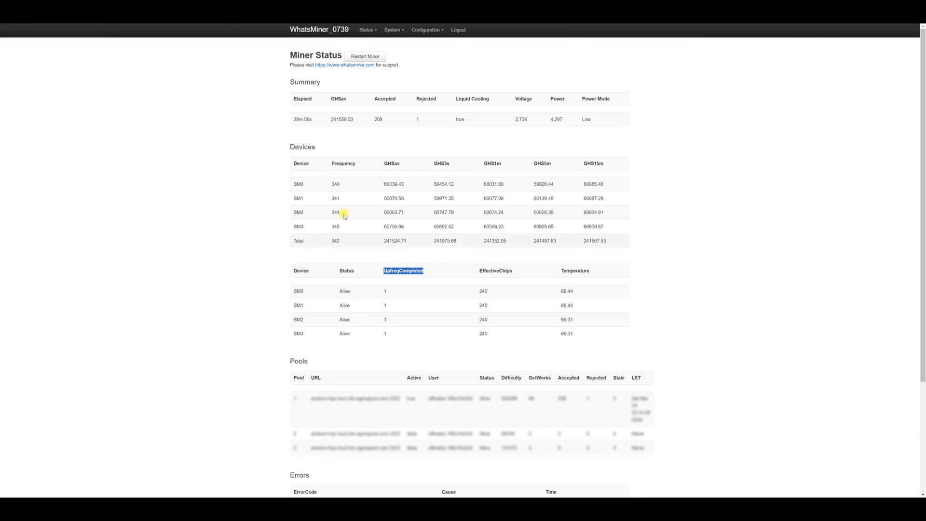
{"action": "mouse_move", "coordinate": [304, 236]}
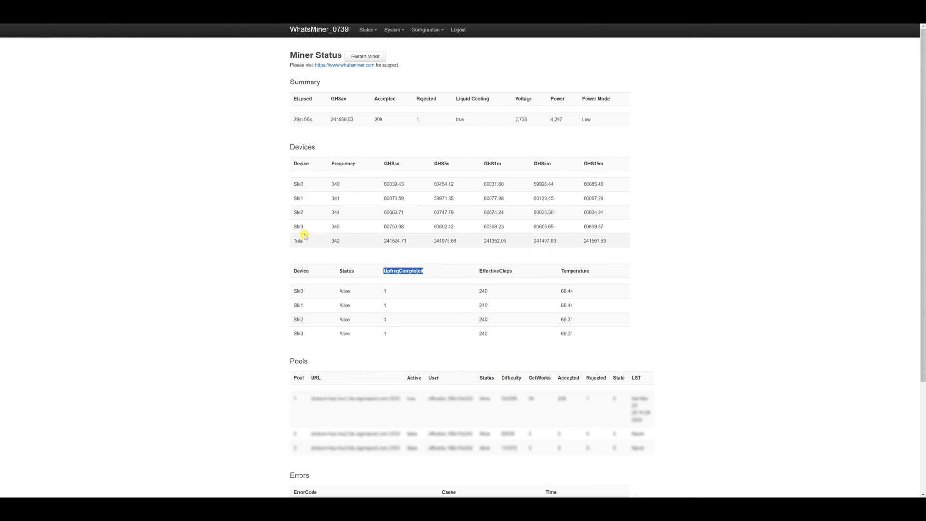
{"action": "mouse_move", "coordinate": [477, 293]}
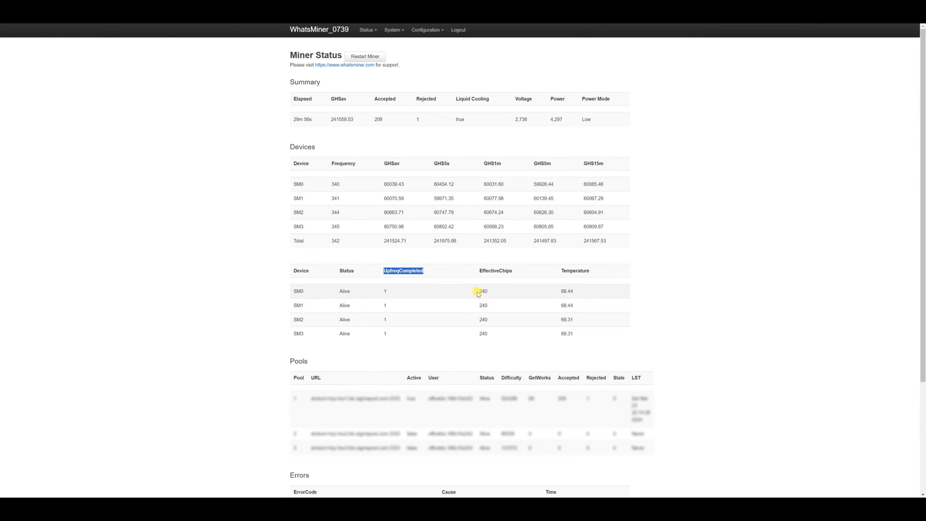
{"action": "mouse_move", "coordinate": [507, 354]}
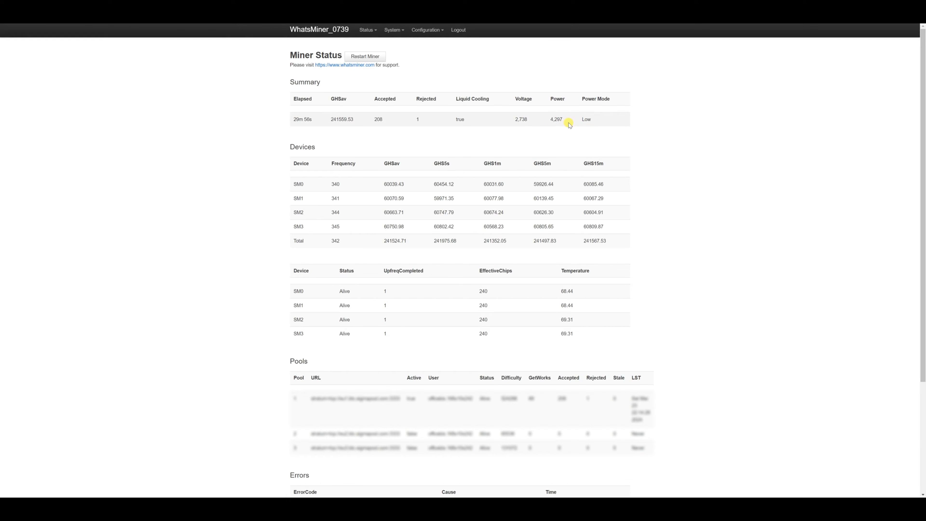
{"action": "mouse_move", "coordinate": [567, 126]}
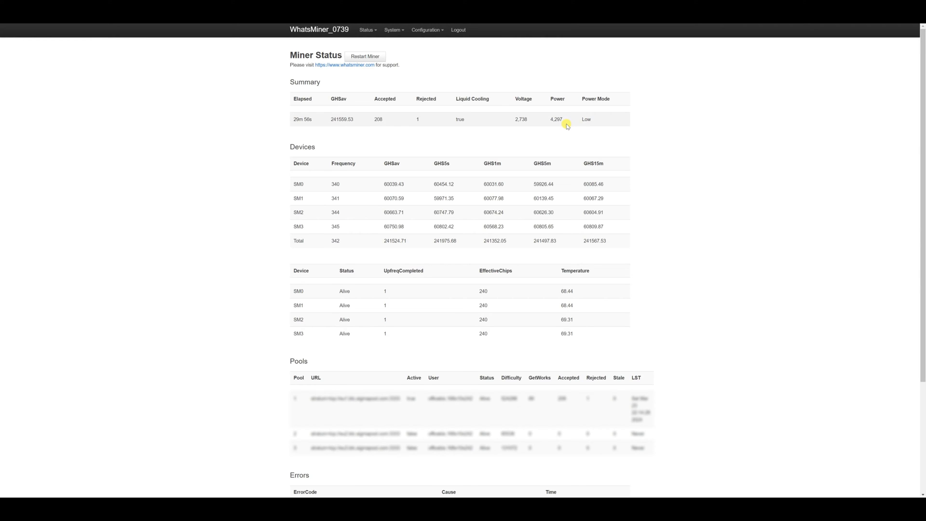
{"action": "mouse_move", "coordinate": [432, 52]}
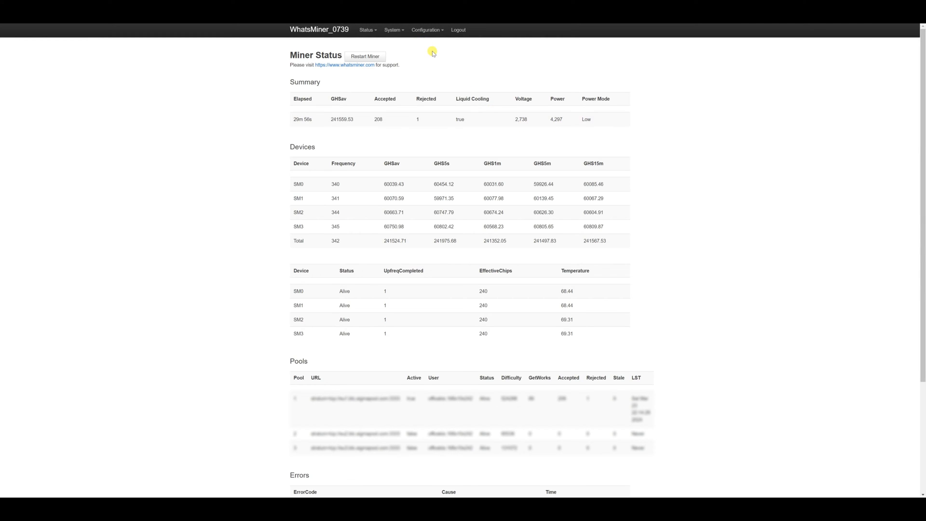
Step: Set the miner's power mode to Normal in Miner Configuration and save & apply it
{"action": "left_click", "coordinate": [426, 30]}
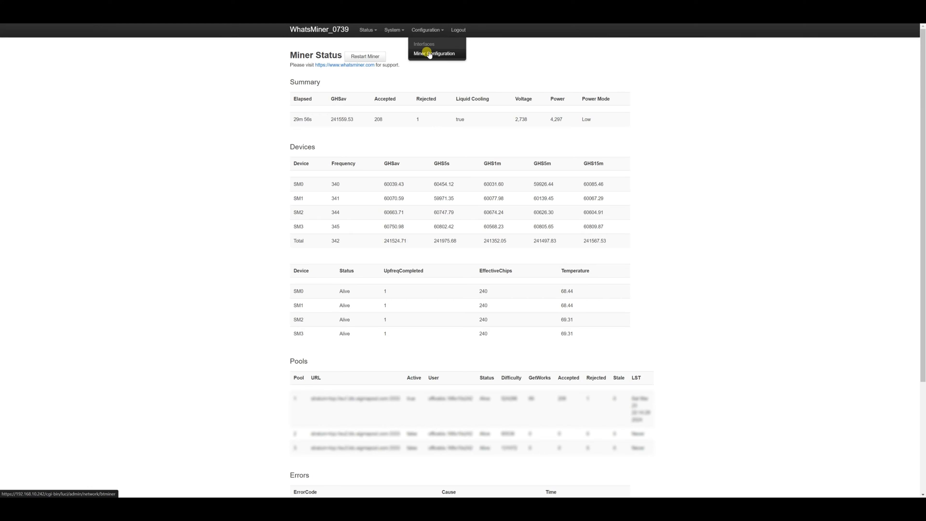
{"action": "left_click", "coordinate": [434, 54]}
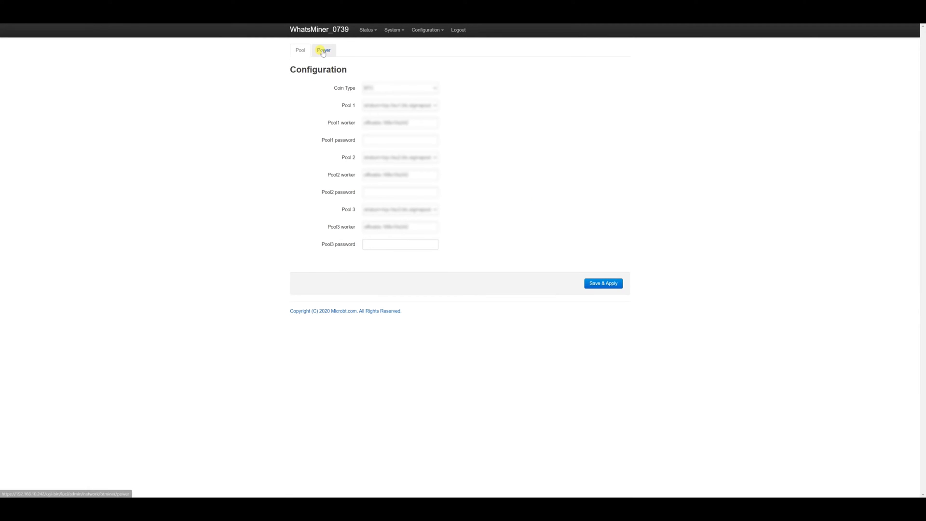
{"action": "left_click", "coordinate": [324, 51]}
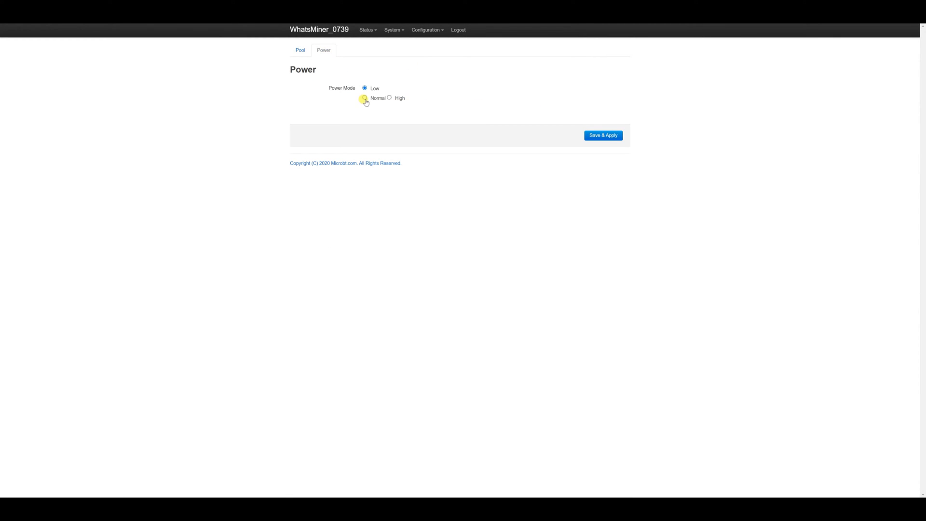
{"action": "left_click", "coordinate": [365, 98]}
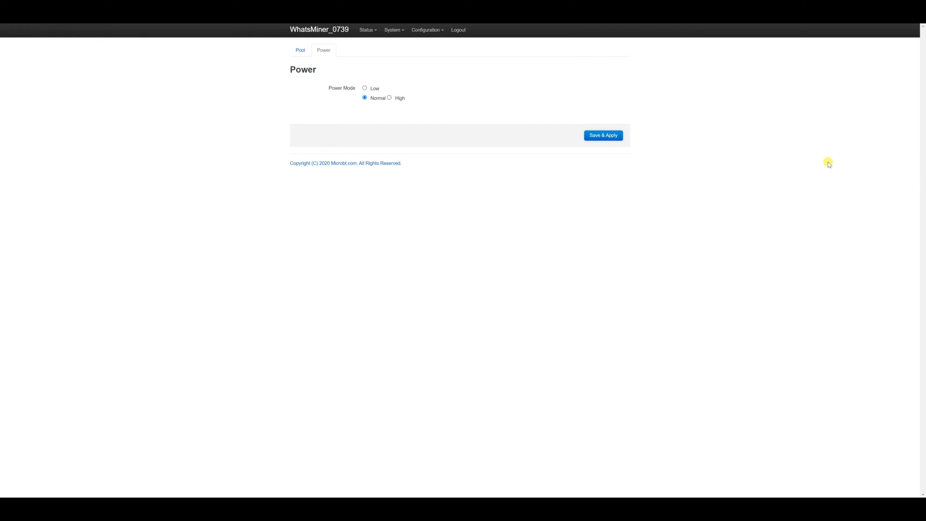
{"action": "left_click", "coordinate": [602, 135]}
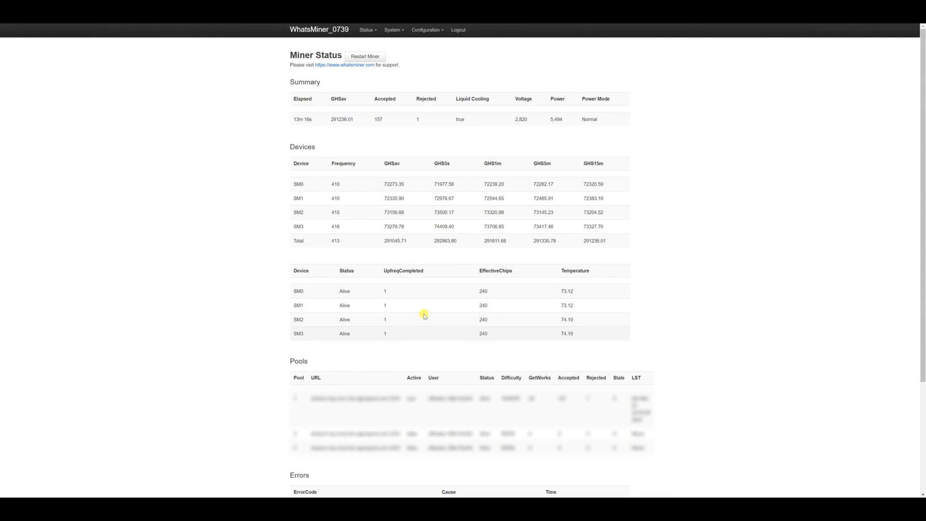
{"action": "mouse_move", "coordinate": [338, 156]}
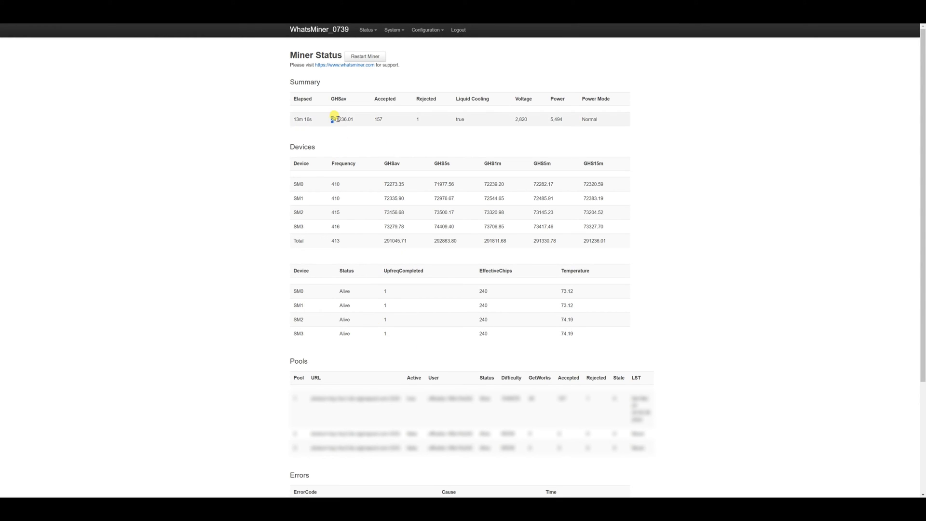
{"action": "double_click", "coordinate": [336, 119]}
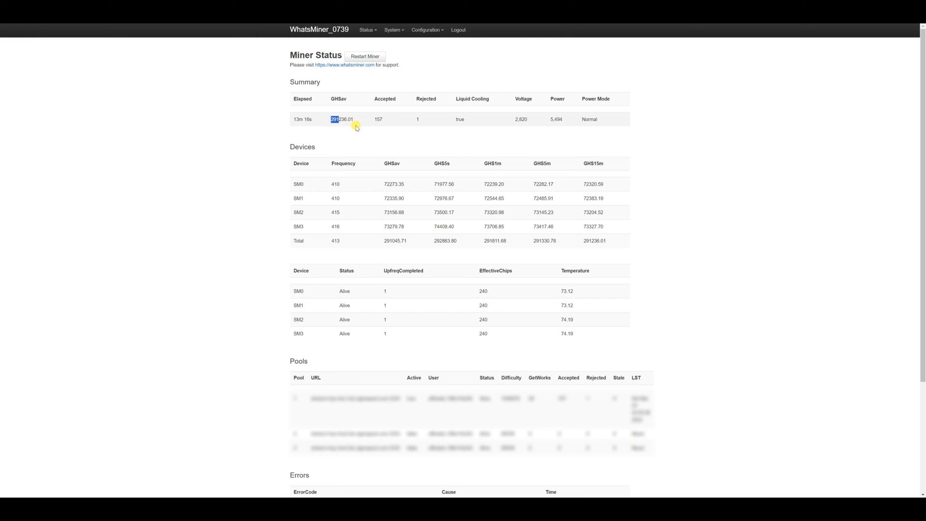
{"action": "mouse_move", "coordinate": [549, 128]}
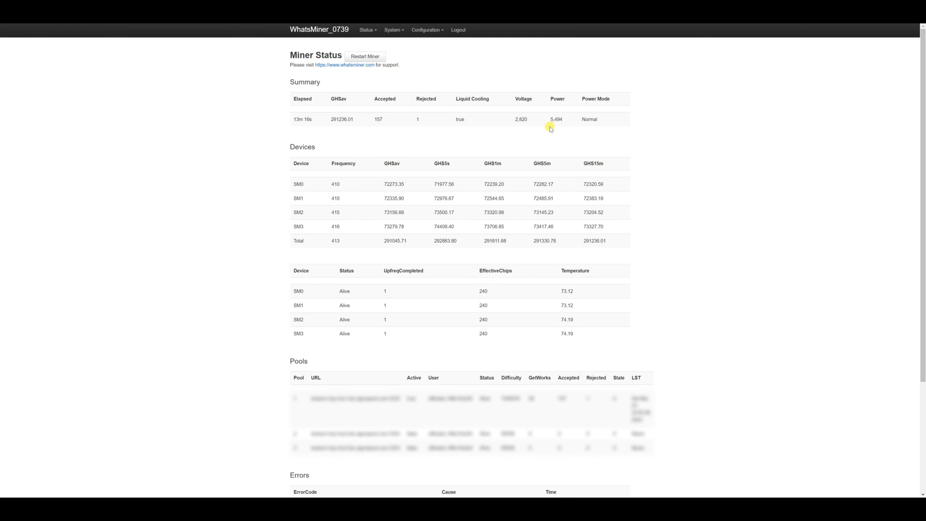
{"action": "double_click", "coordinate": [556, 120]}
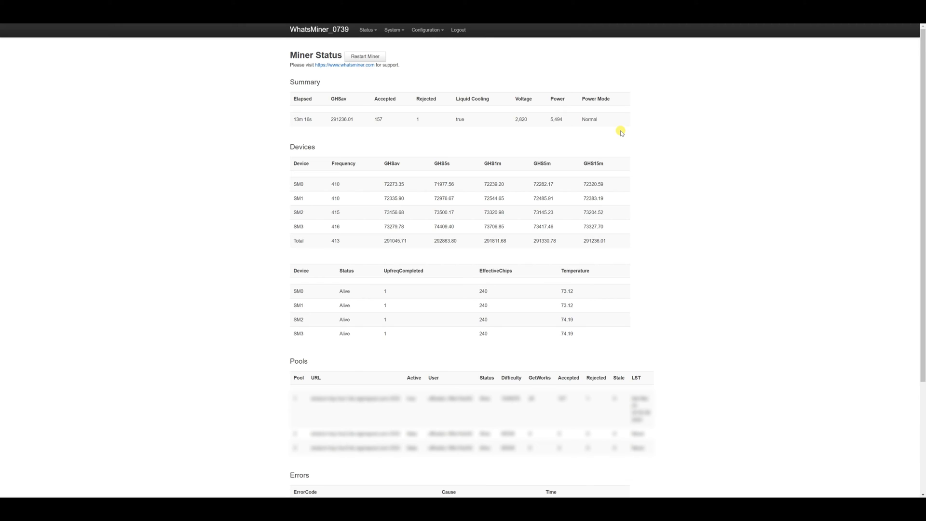
Step: Set the miner's power mode to High in Miner Configuration and save & apply it
{"action": "left_click", "coordinate": [428, 30]}
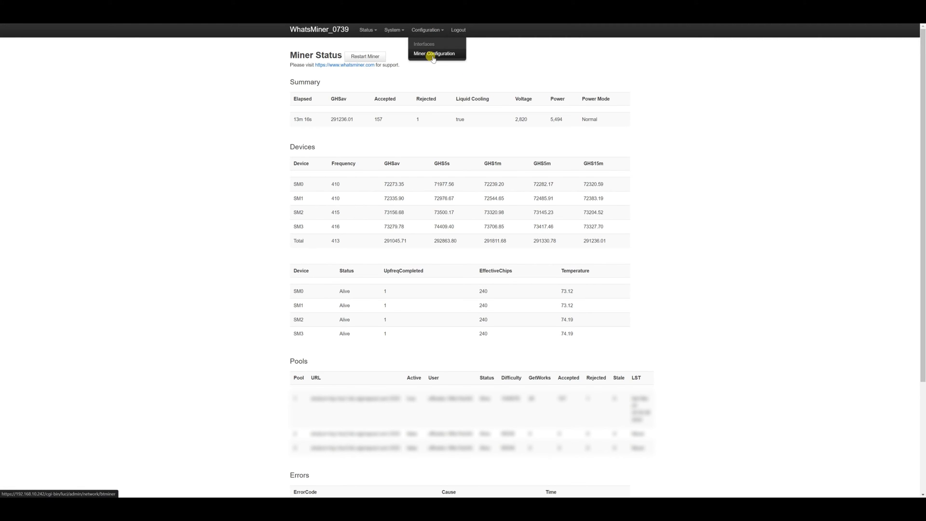
{"action": "left_click", "coordinate": [435, 54]}
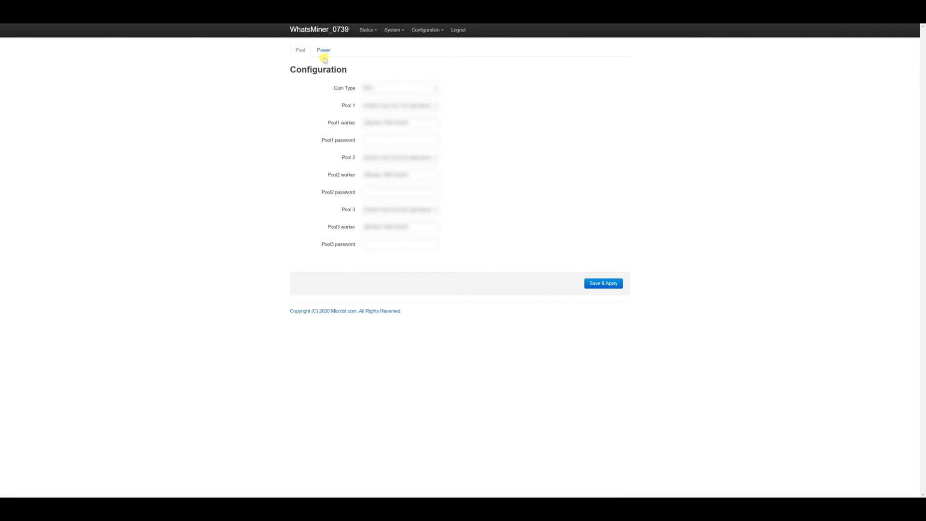
{"action": "left_click", "coordinate": [323, 50]}
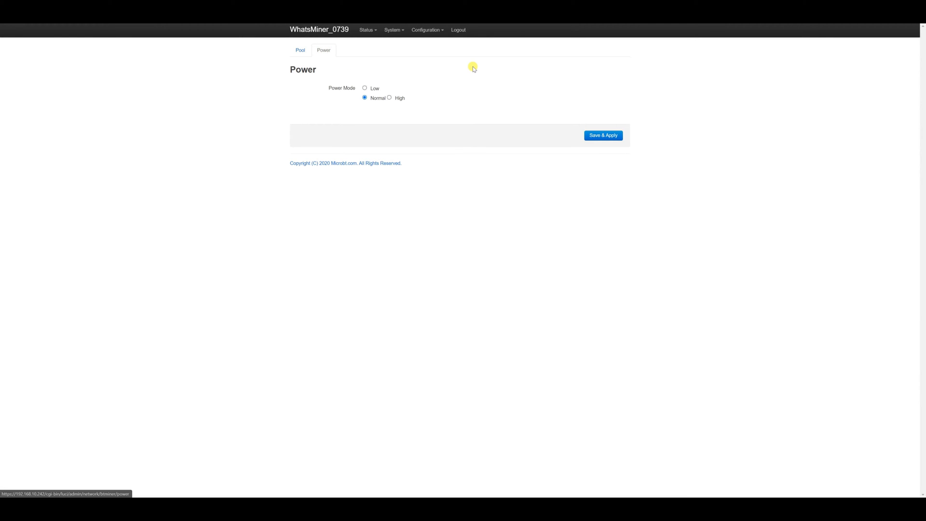
{"action": "left_click", "coordinate": [389, 99]}
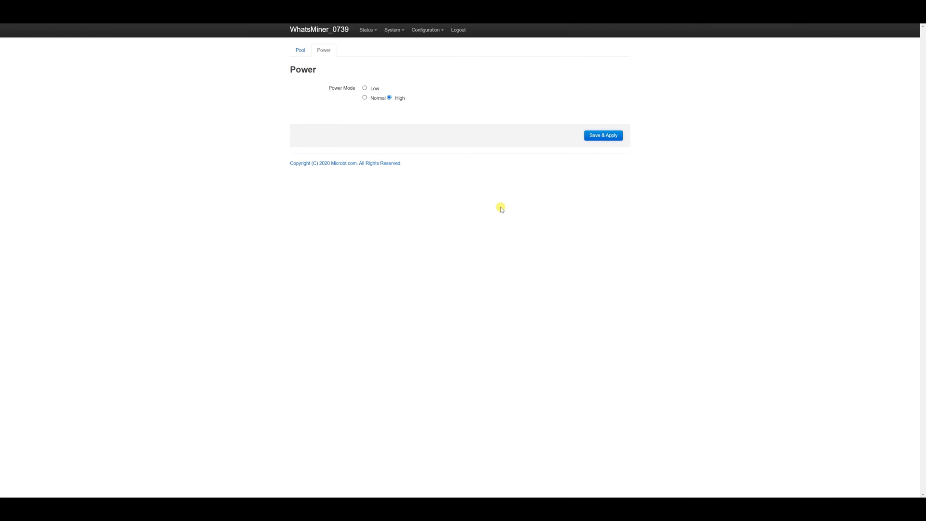
{"action": "left_click", "coordinate": [602, 135]}
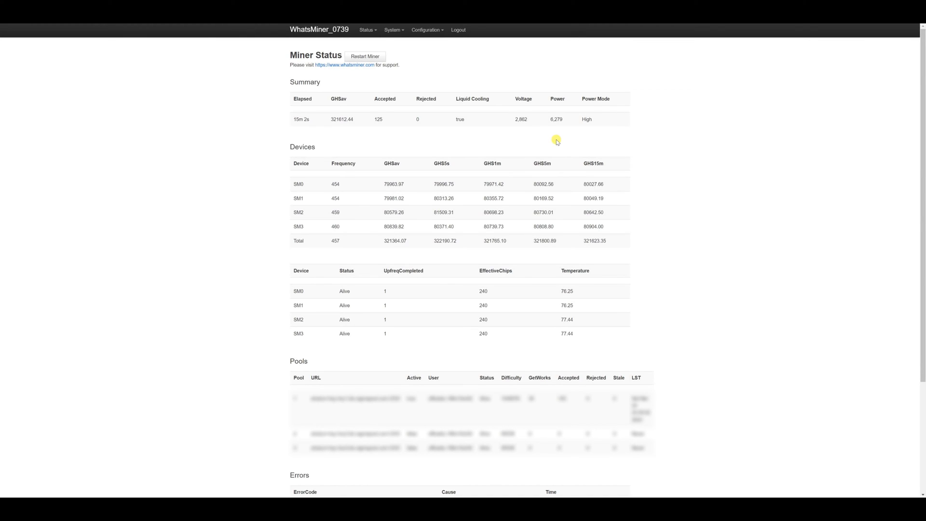
{"action": "double_click", "coordinate": [587, 120]}
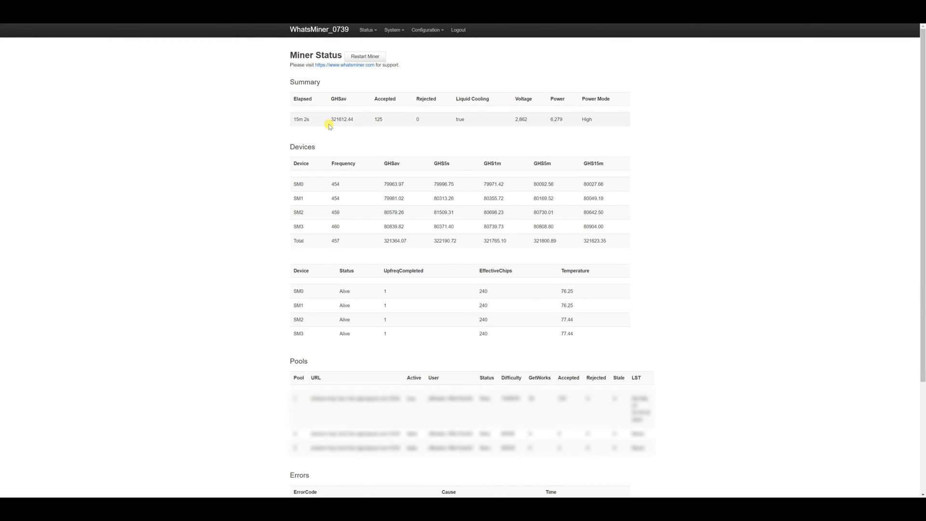
{"action": "mouse_move", "coordinate": [332, 121]}
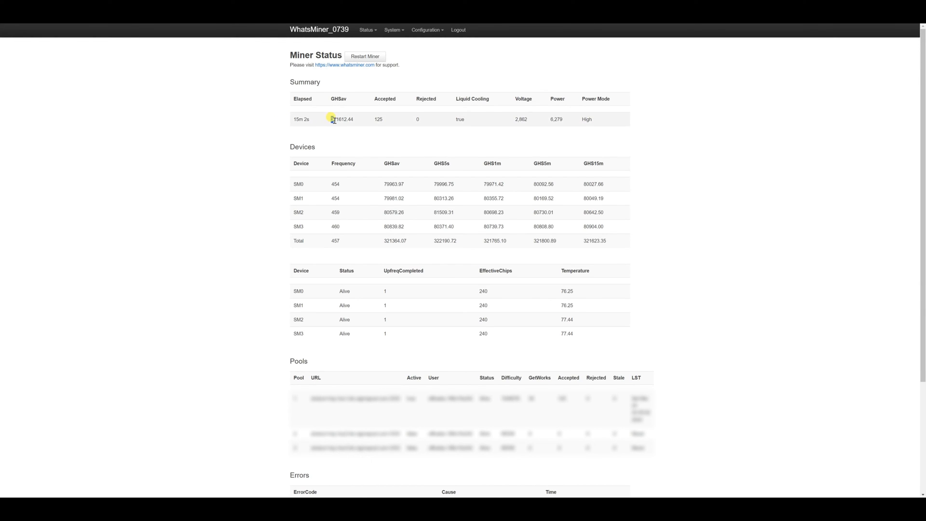
{"action": "double_click", "coordinate": [337, 119]}
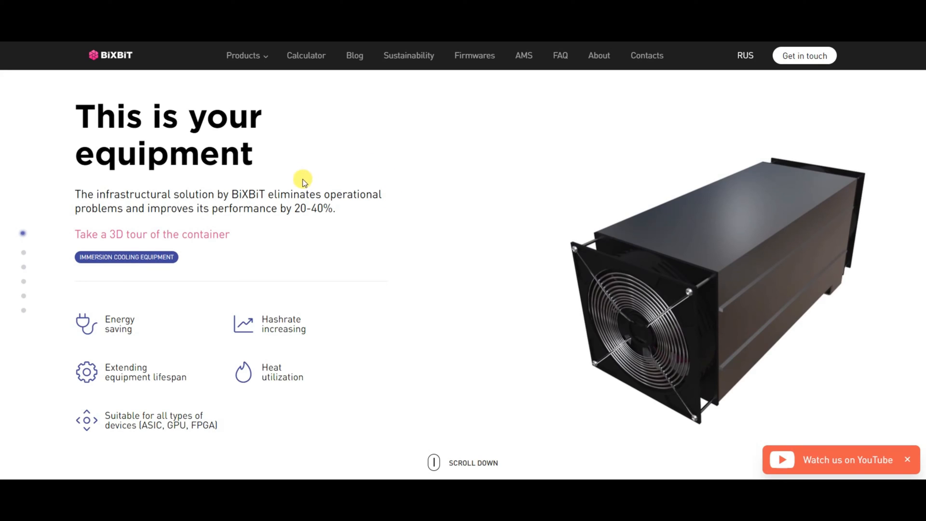
Step: Go to the BiXBiT mining profitability calculator with SHA-256 selected
{"action": "left_click", "coordinate": [306, 56]}
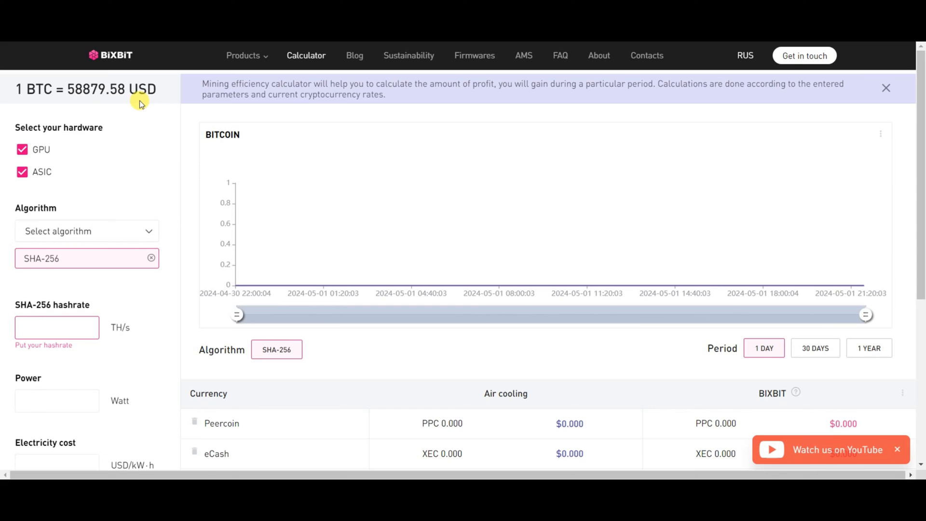
{"action": "mouse_move", "coordinate": [156, 151]}
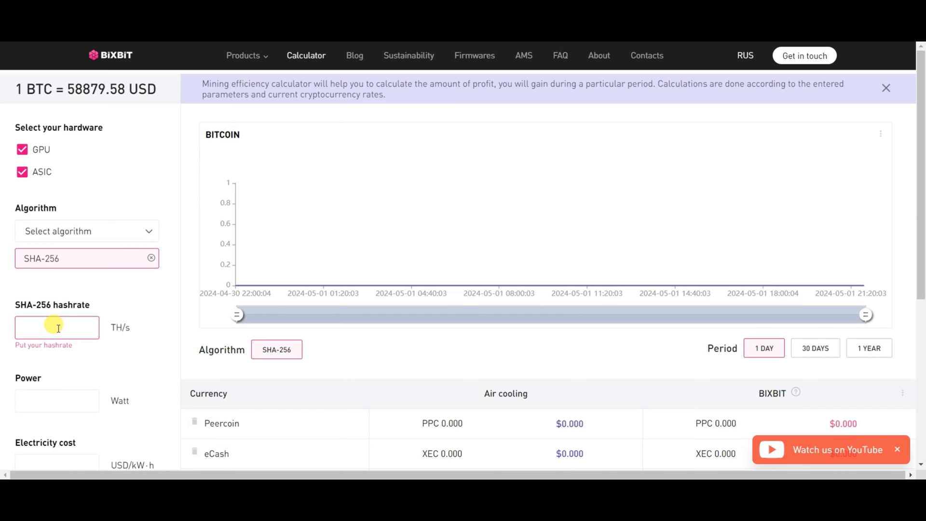
Step: Enter 291.2 TH/s hashrate, 5494 W power and 0.04 USD/kWh electricity cost
{"action": "left_click", "coordinate": [57, 327]}
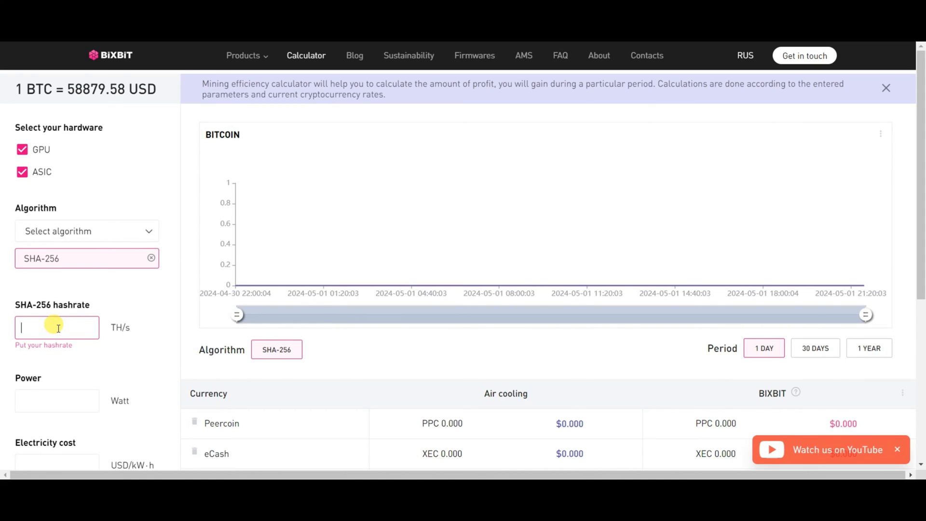
{"action": "type", "text": "2"}
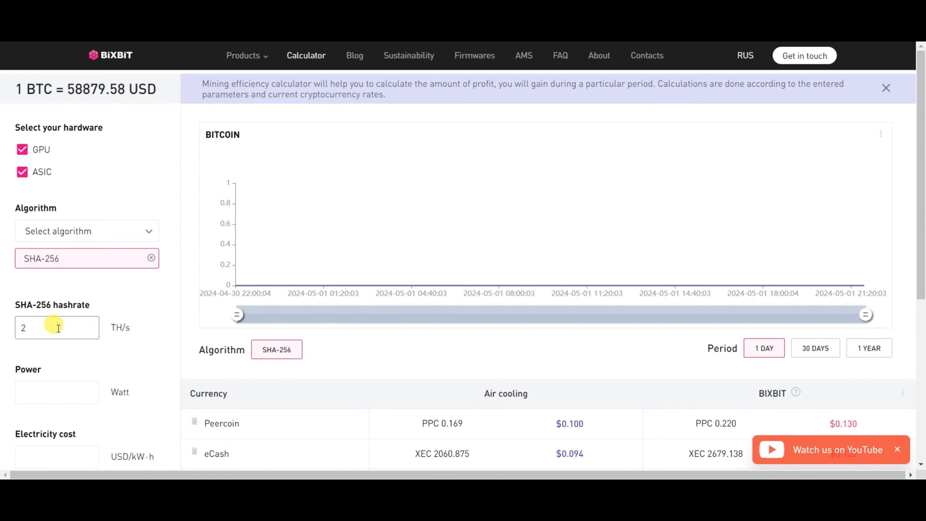
{"action": "type", "text": "291.2"}
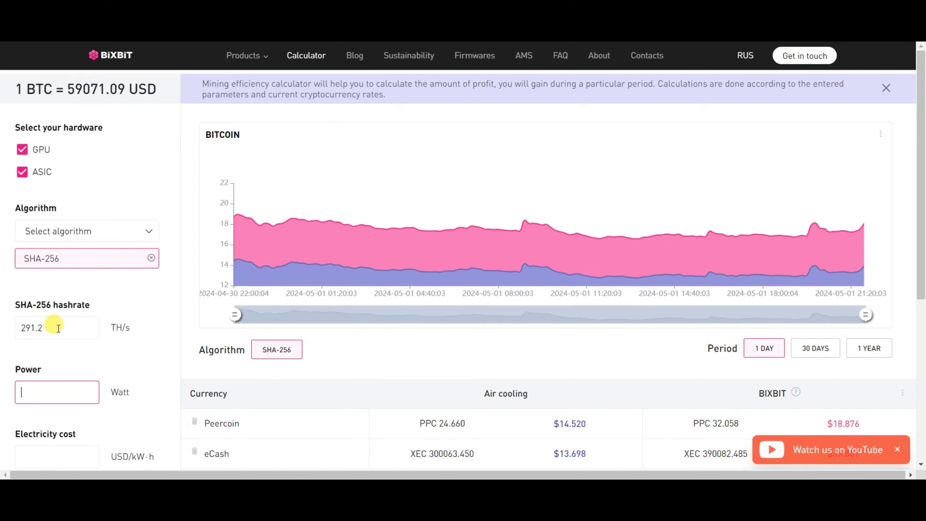
{"action": "type", "text": "5"}
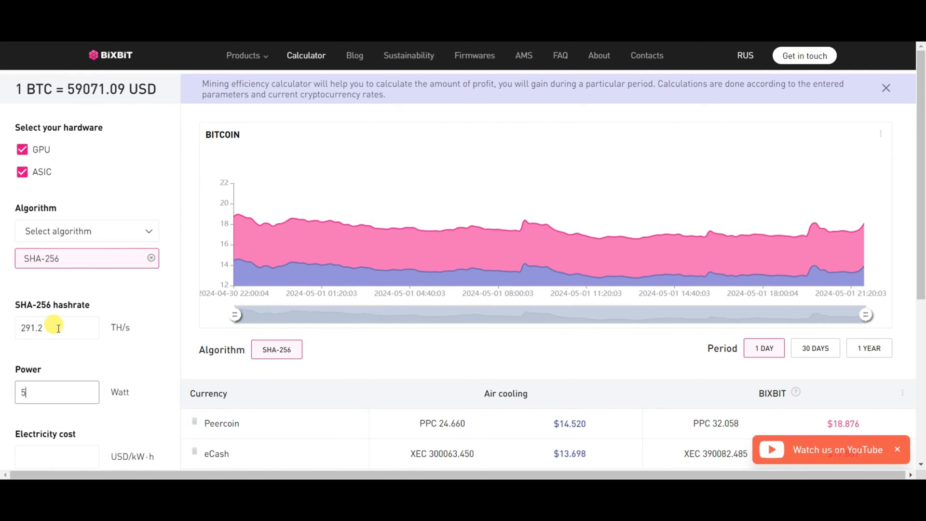
{"action": "type", "text": "494"}
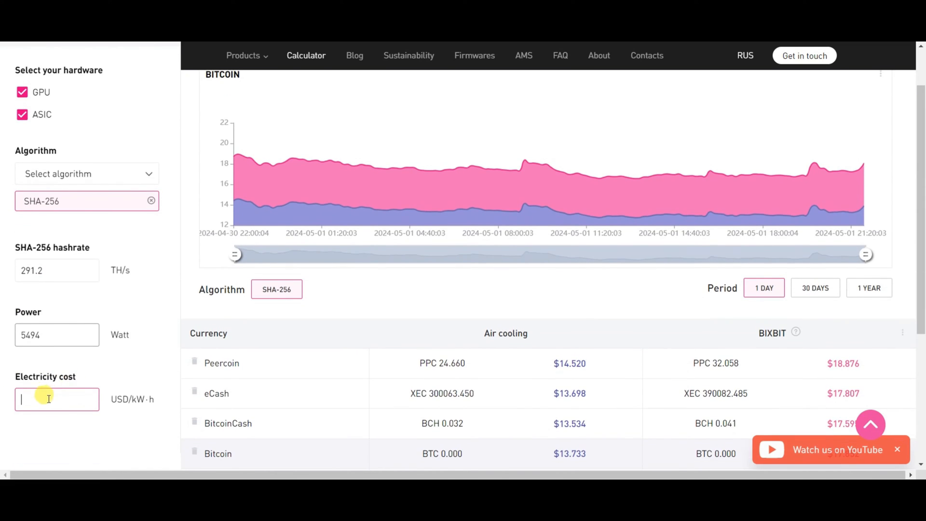
{"action": "type", "text": "0.04"}
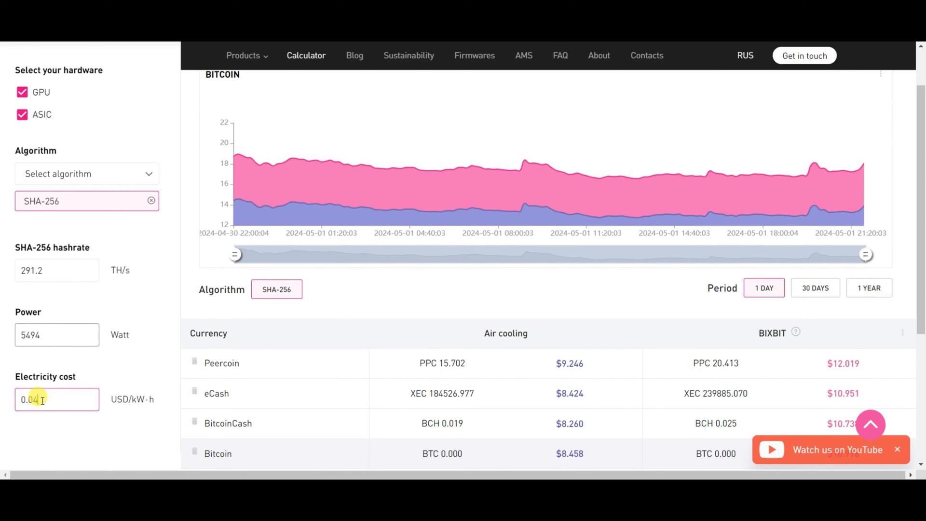
Step: Scroll to the results table showing Bitcoin's $8.458 daily air-cooled profit
{"action": "scroll", "scroll_direction": "down", "scroll_amount": 3}
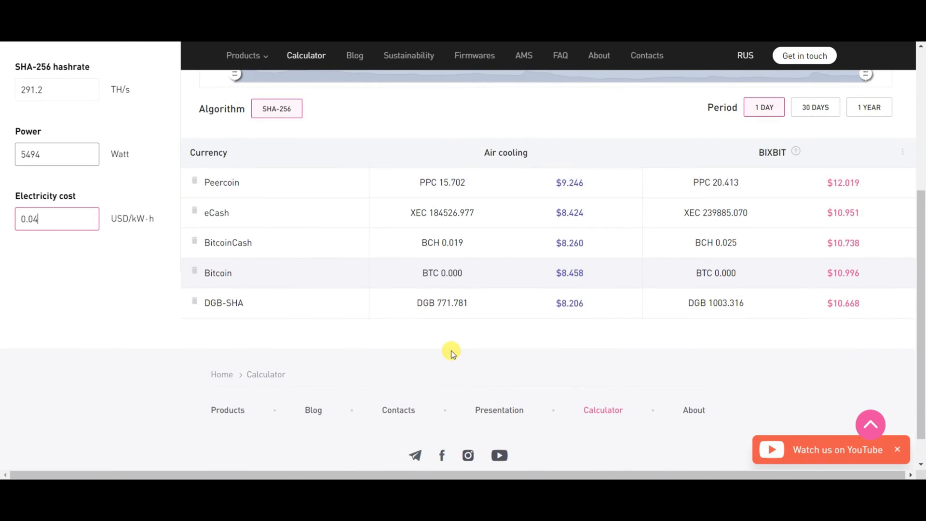
{"action": "mouse_move", "coordinate": [209, 278]}
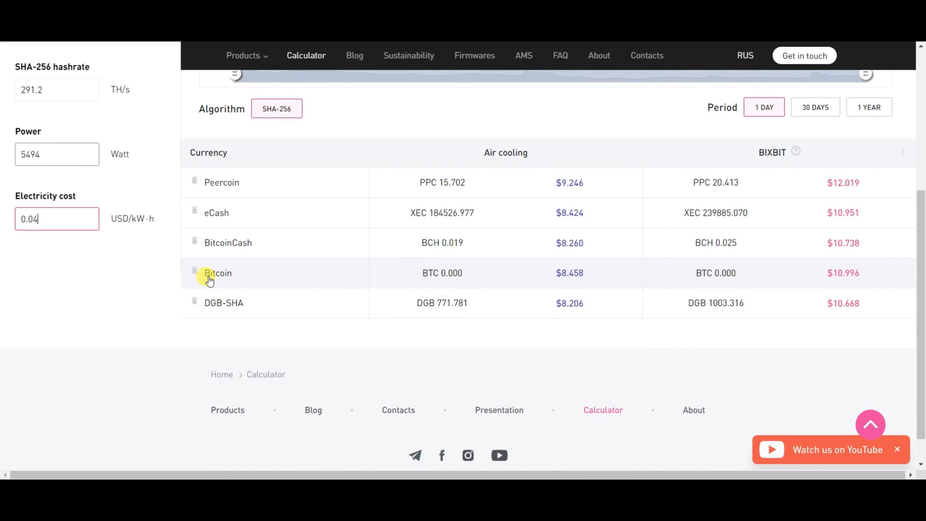
{"action": "mouse_move", "coordinate": [566, 278]}
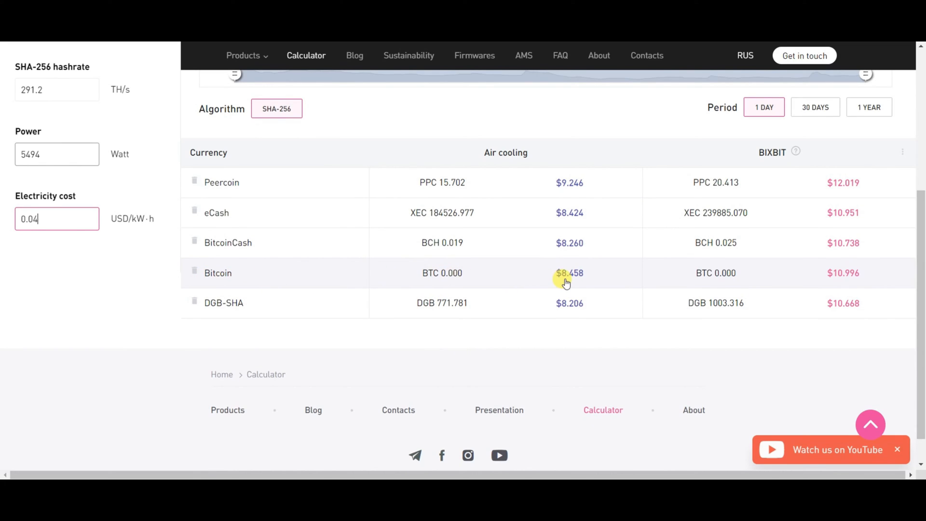